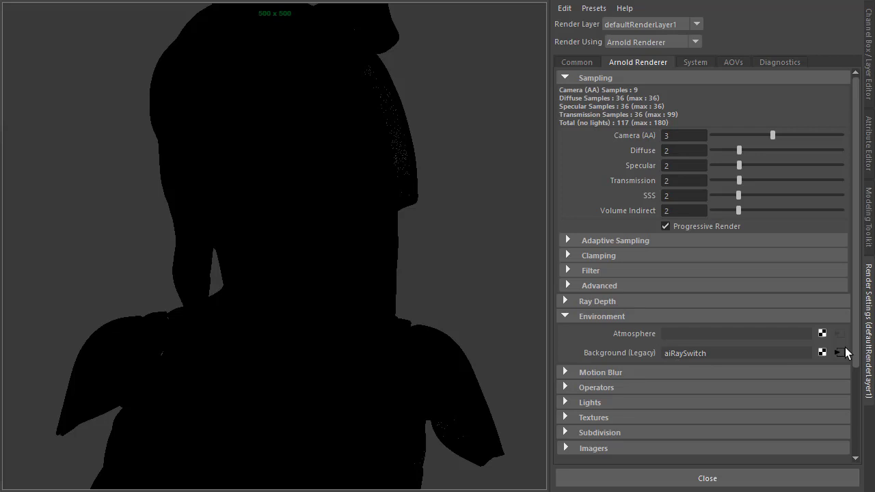
Step: Connect an aiRaySwitch to the Arnold environment's Background (Legacy) slot
click(842, 353)
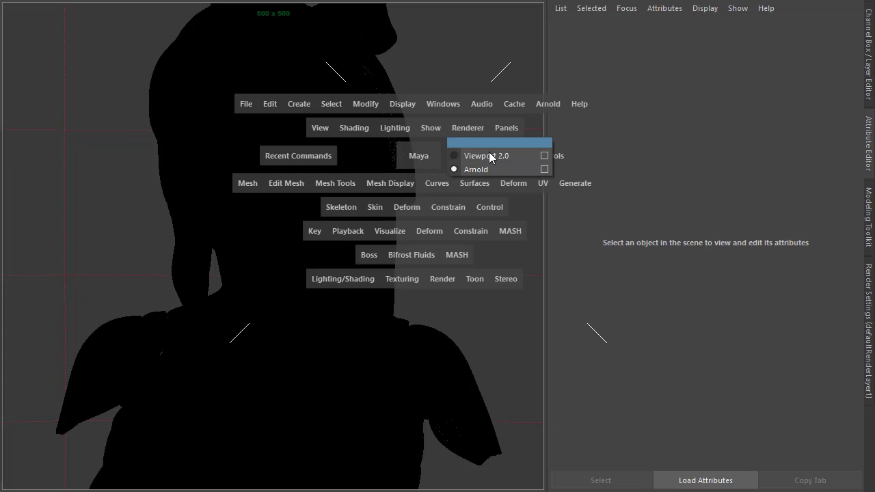
Step: Switch the viewport renderer to Arnold for a live render of the bust
click(485, 156)
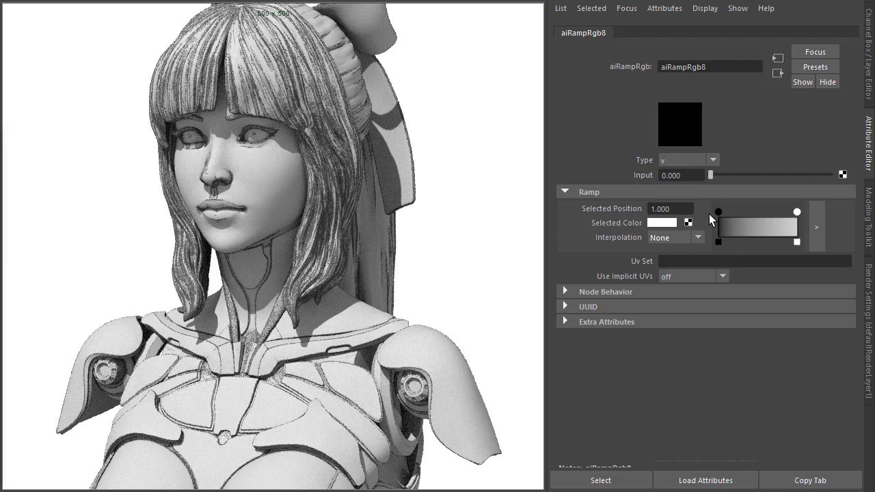
Step: Select the white entry of the aiRampRgb8 black-to-white stepped ramp
click(718, 211)
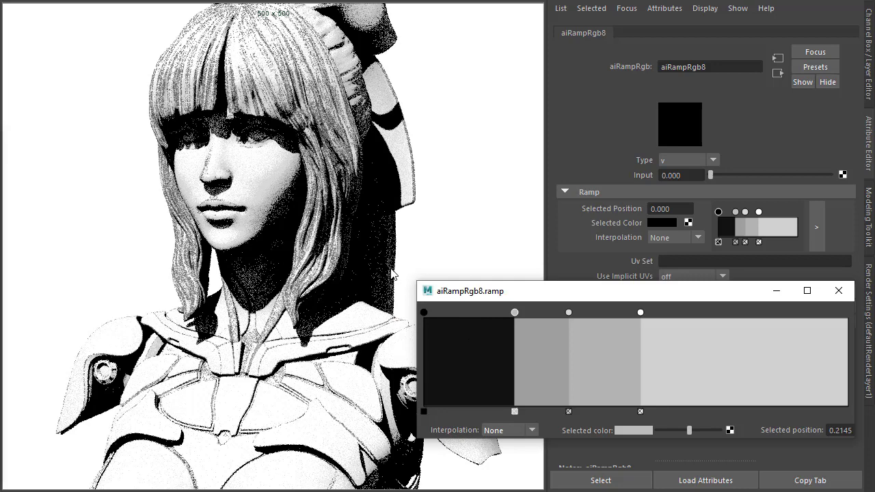
Step: Drag a grey entry of aiRampRgb8 leftward along the ramp to rebalance the bands
drag(514, 312, 490, 312)
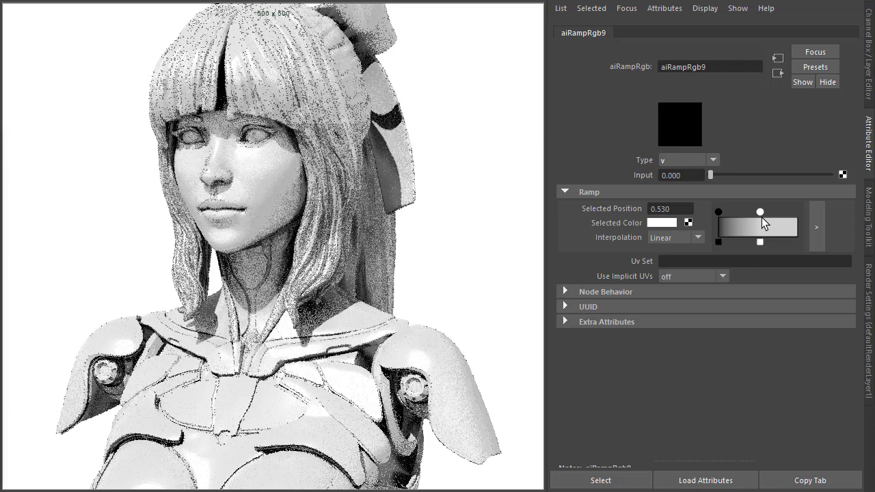
Step: Adjust aiRampRgb9's white entry and set its Interpolation to Smooth
click(676, 238)
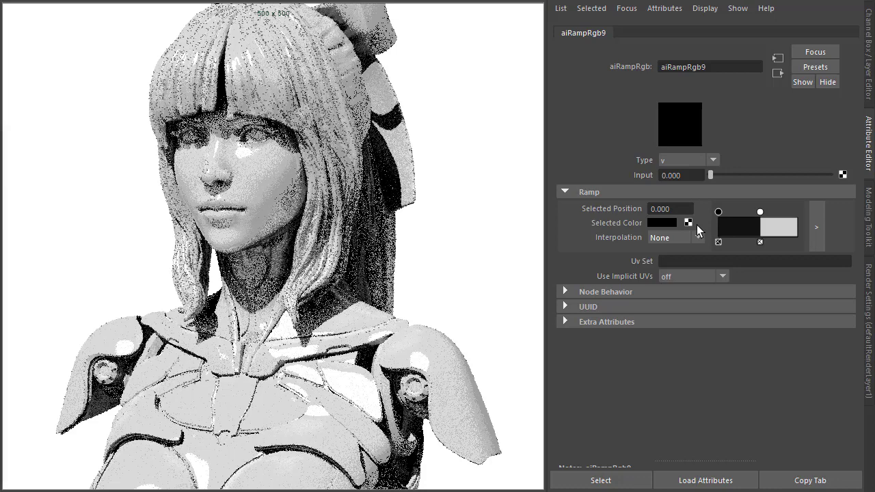
click(675, 238)
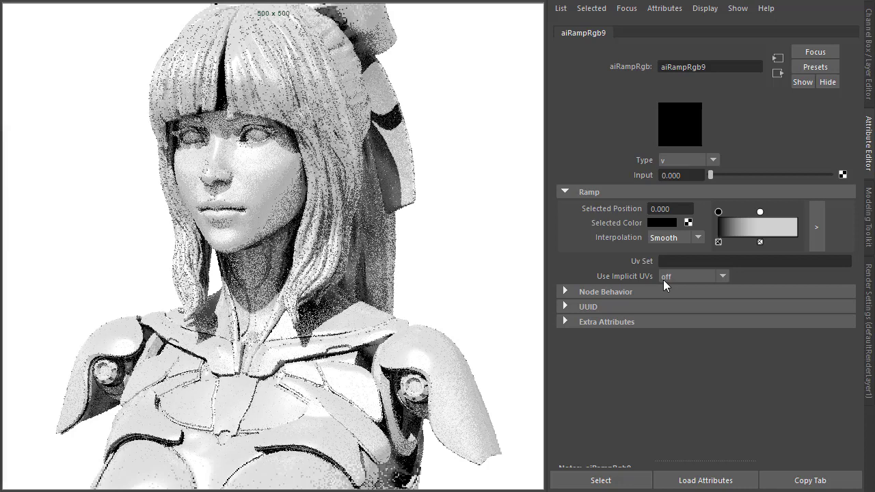